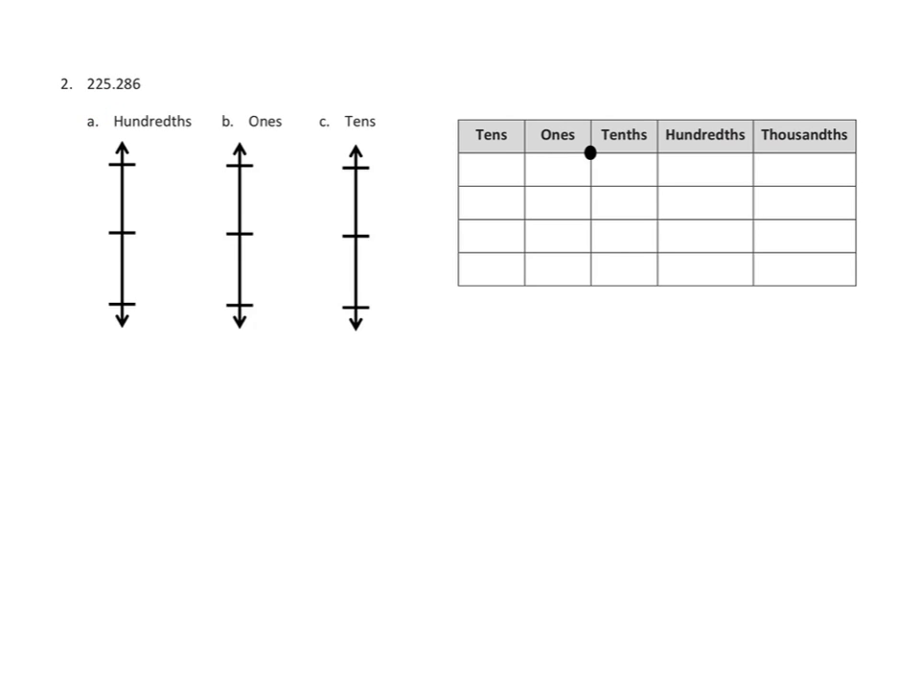
Handwrite 22 under Tens in the place-value chart for 225.286 and continue filling it in.
type("22")
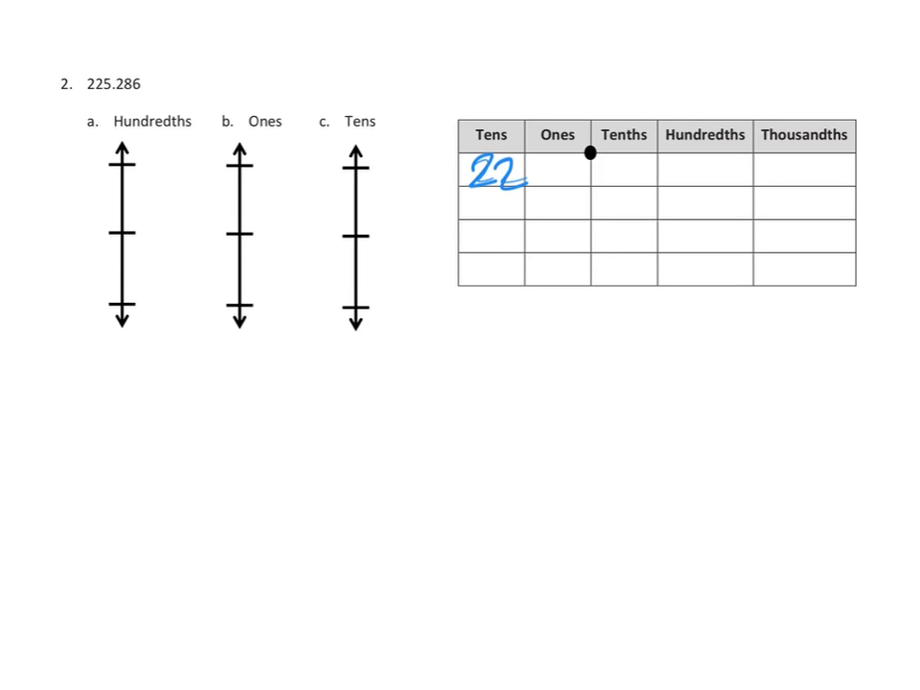
left_click_drag(542, 163, 560, 187)
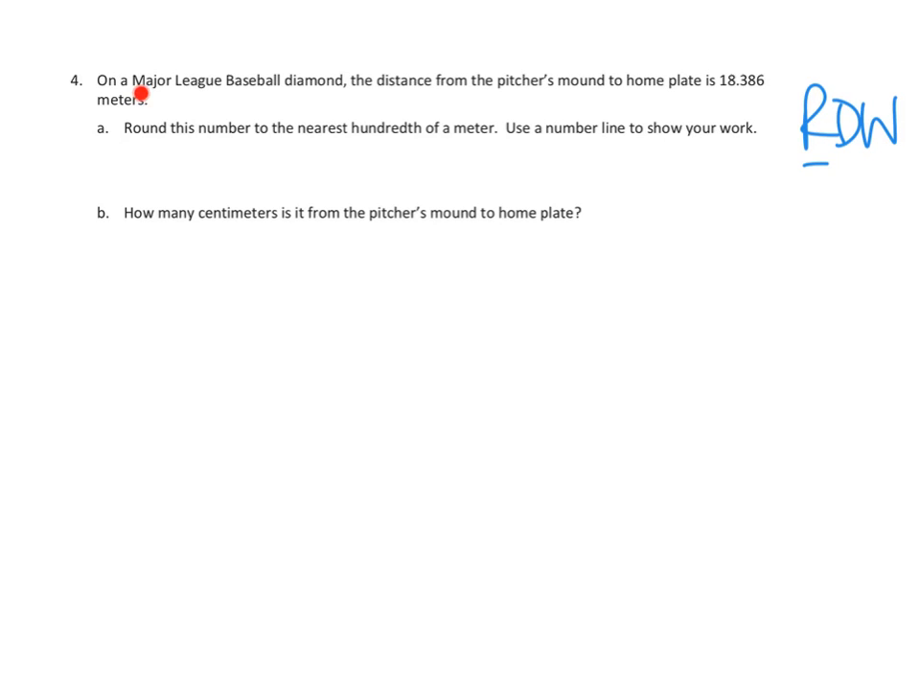
mouse_move(536, 105)
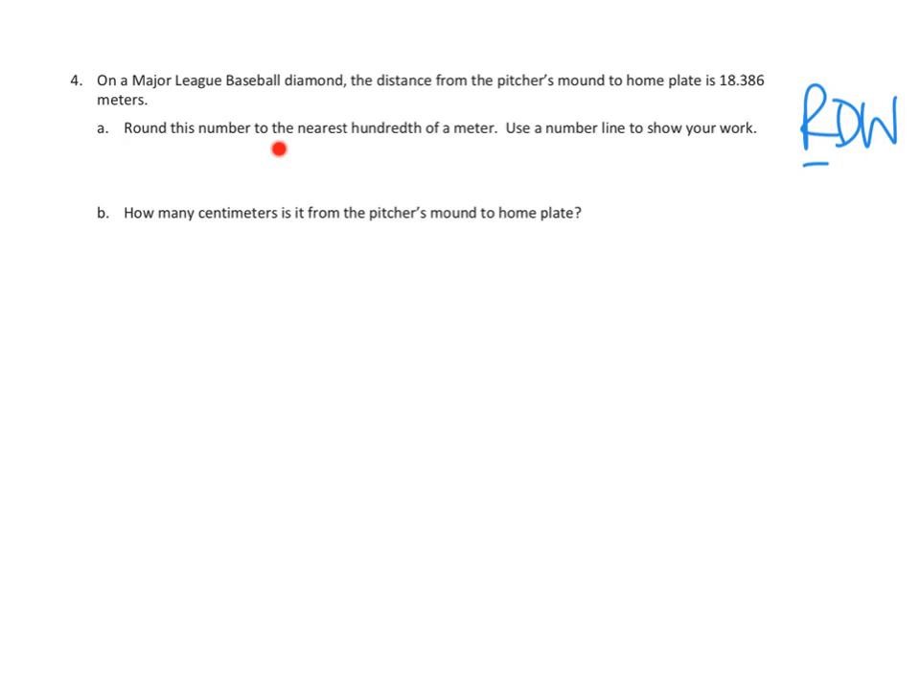
mouse_move(613, 155)
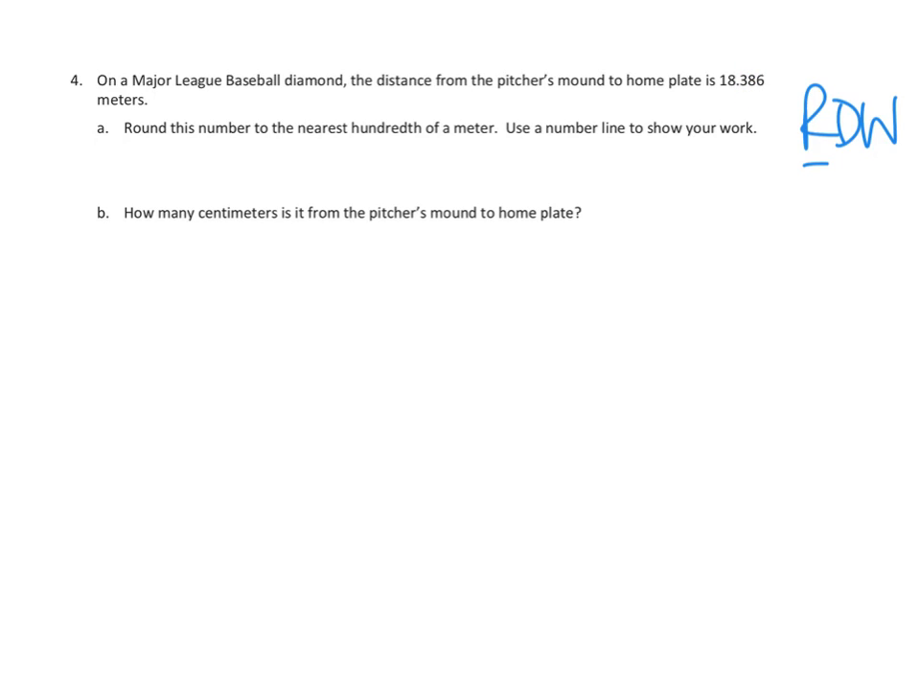
Draw a long vertical number line beneath part b for rounding 18.386 meters.
left_click_drag(662, 235, 666, 489)
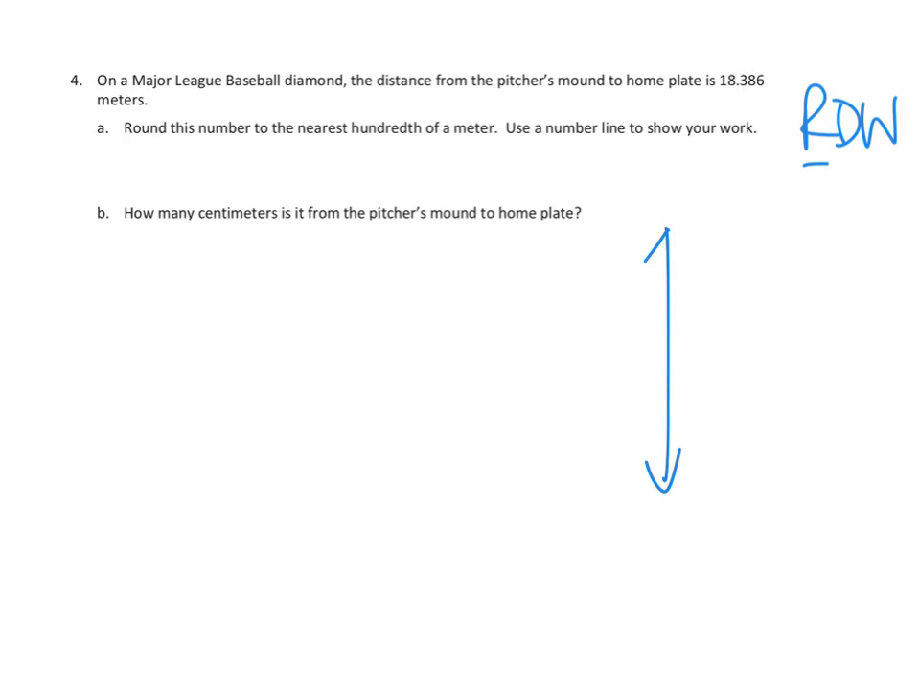